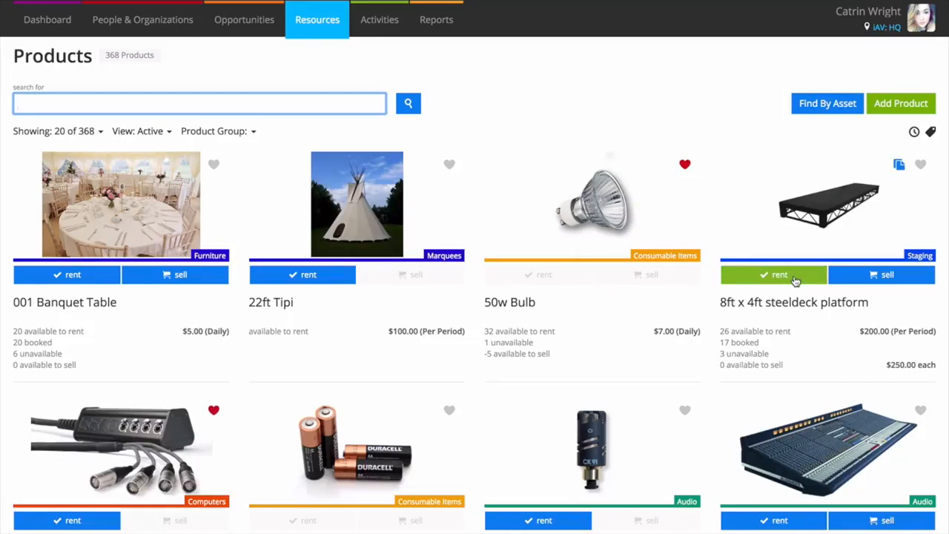
Add the steeldeck platform to the basket, check out, and view the Opportunities list
click(774, 274)
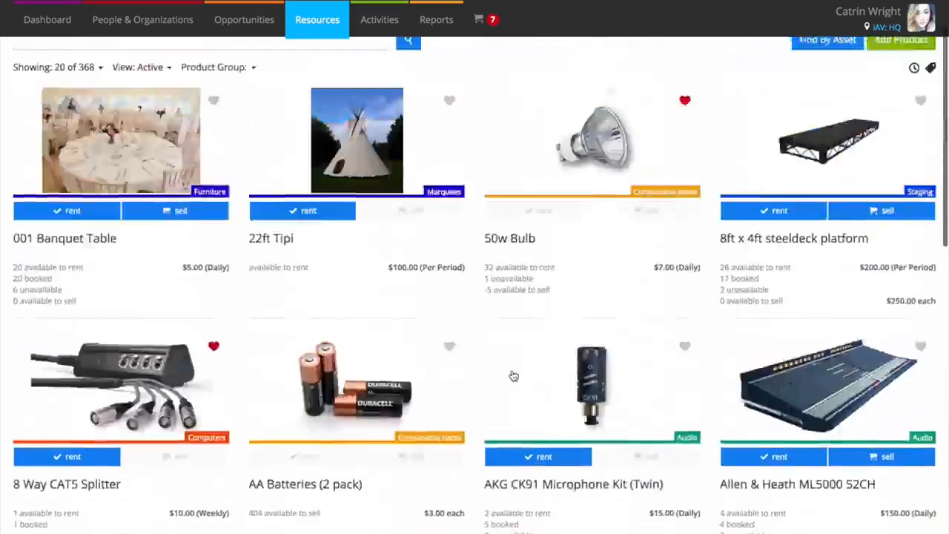
click(479, 19)
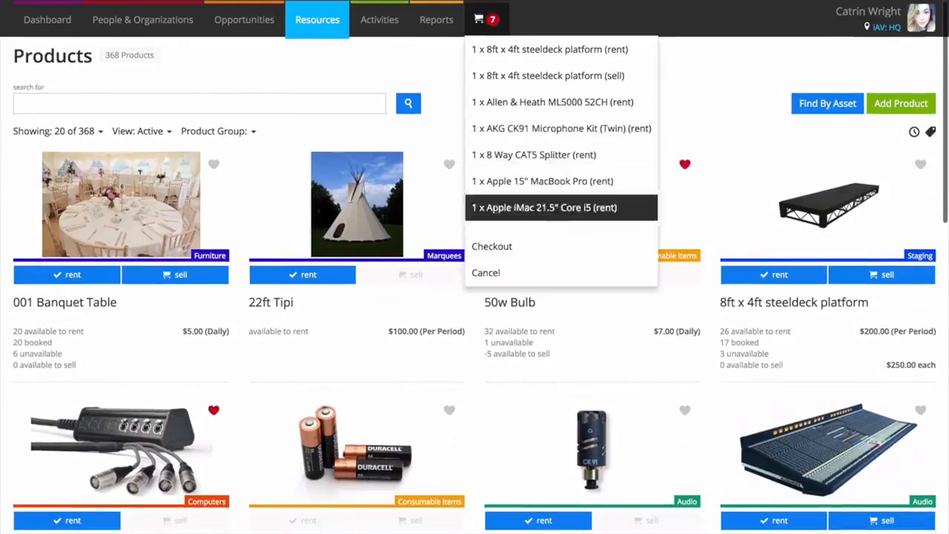
click(492, 245)
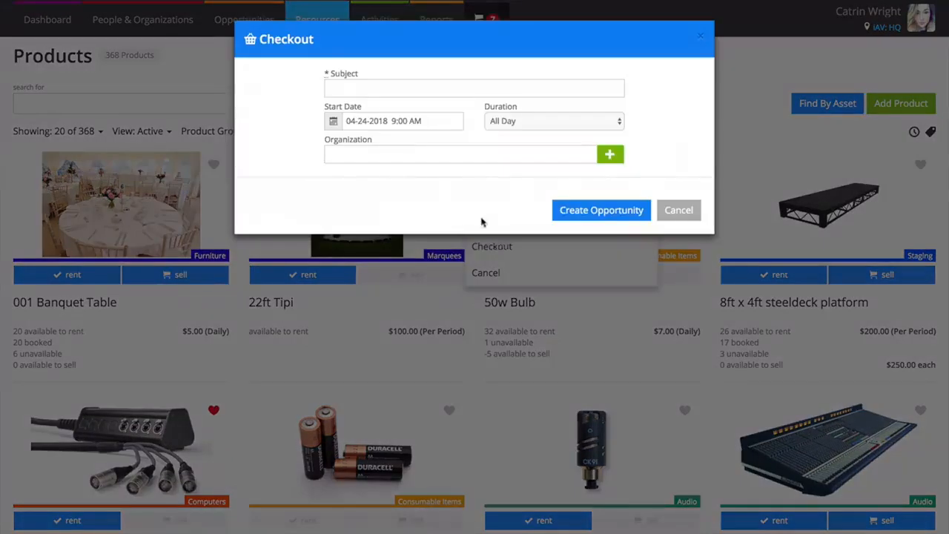
click(474, 87)
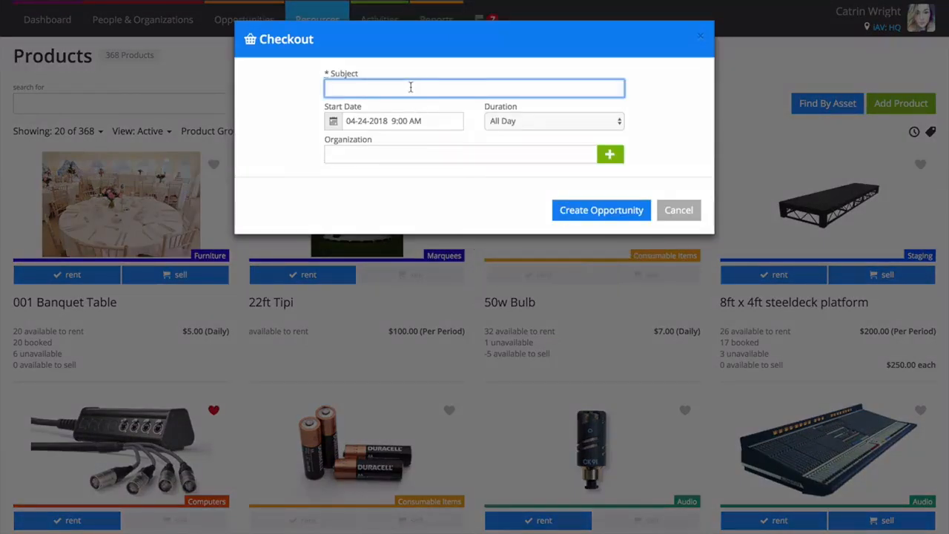
click(678, 210)
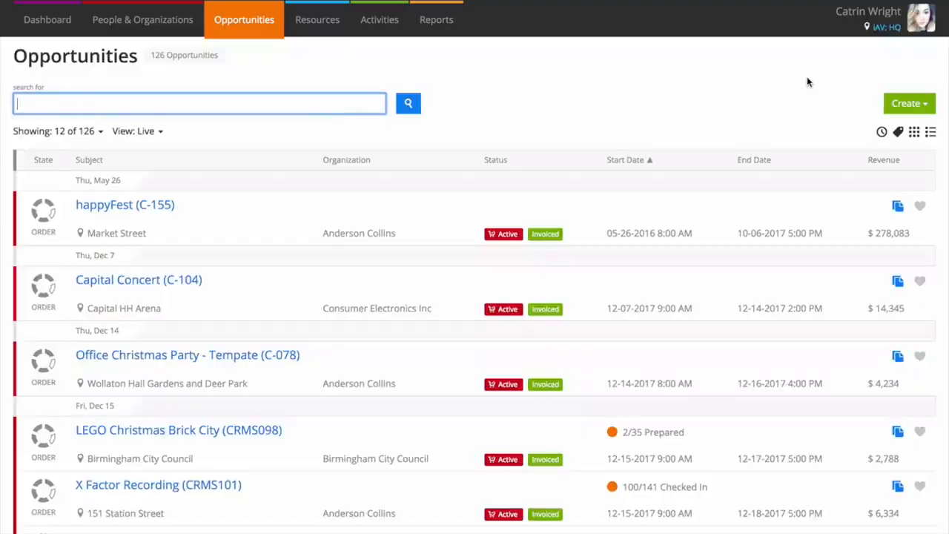
click(906, 103)
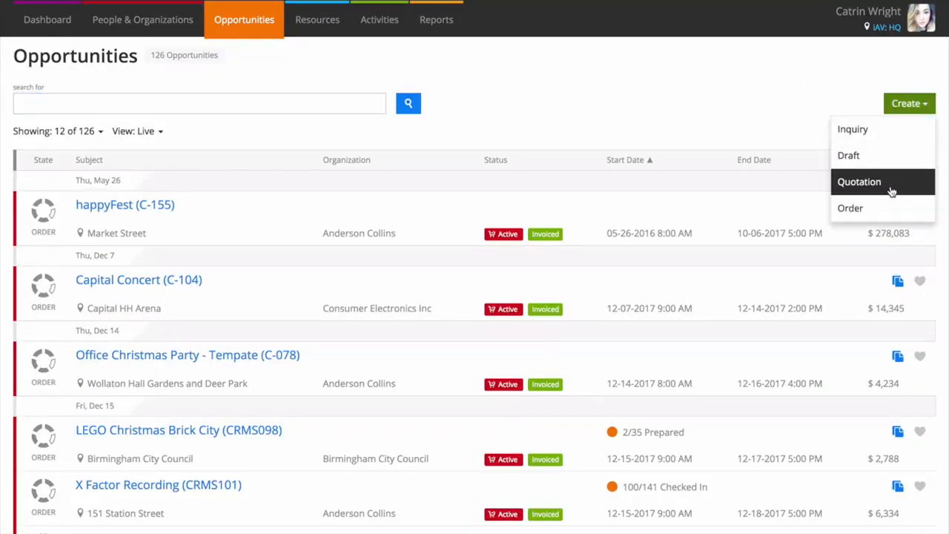
click(859, 182)
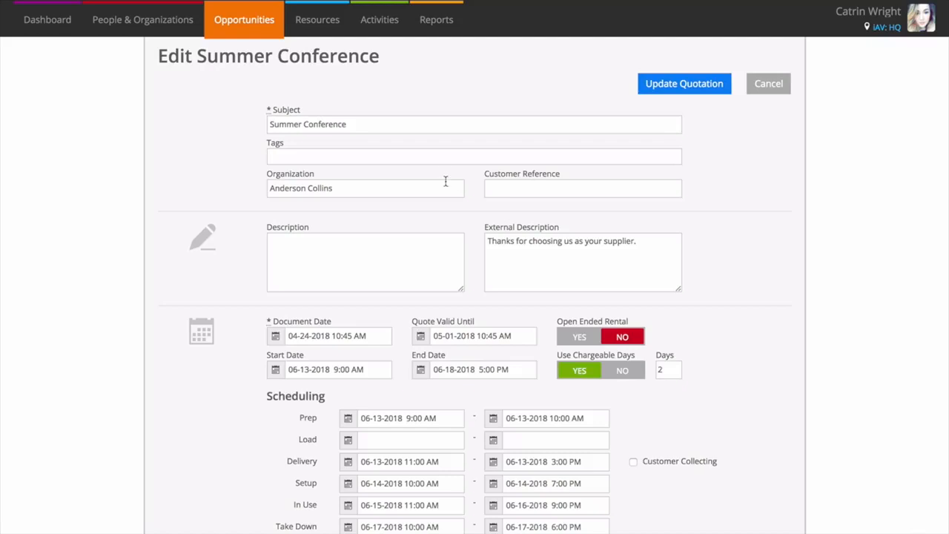
mouse_move(560, 261)
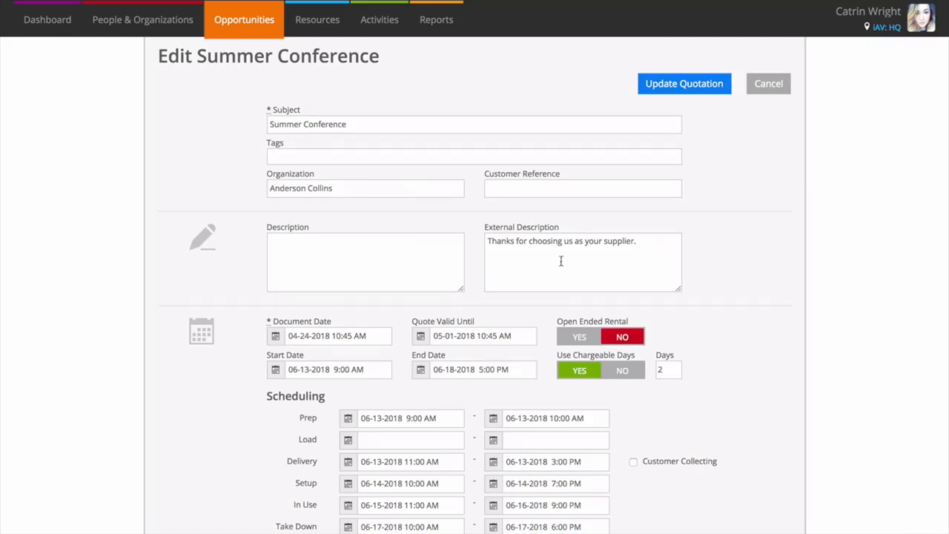
scroll(down, 3)
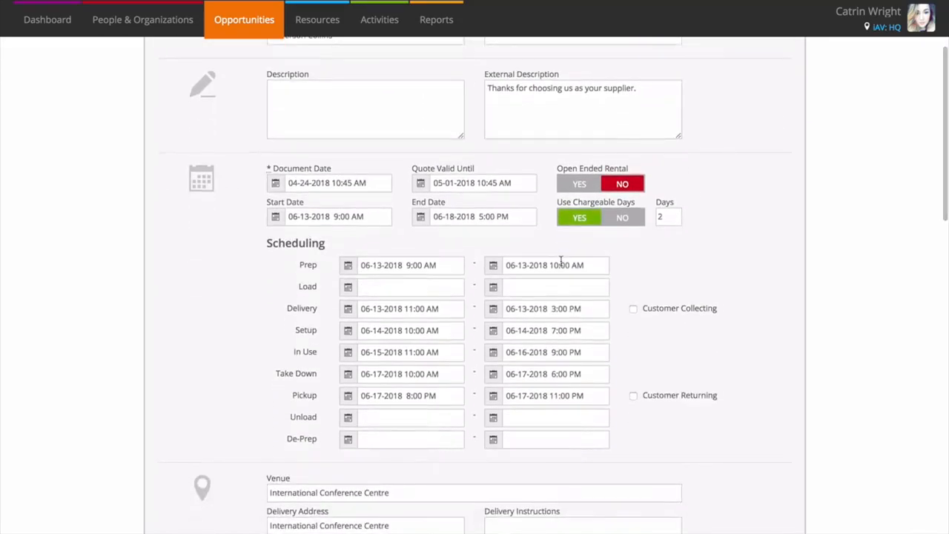
scroll(down, 3)
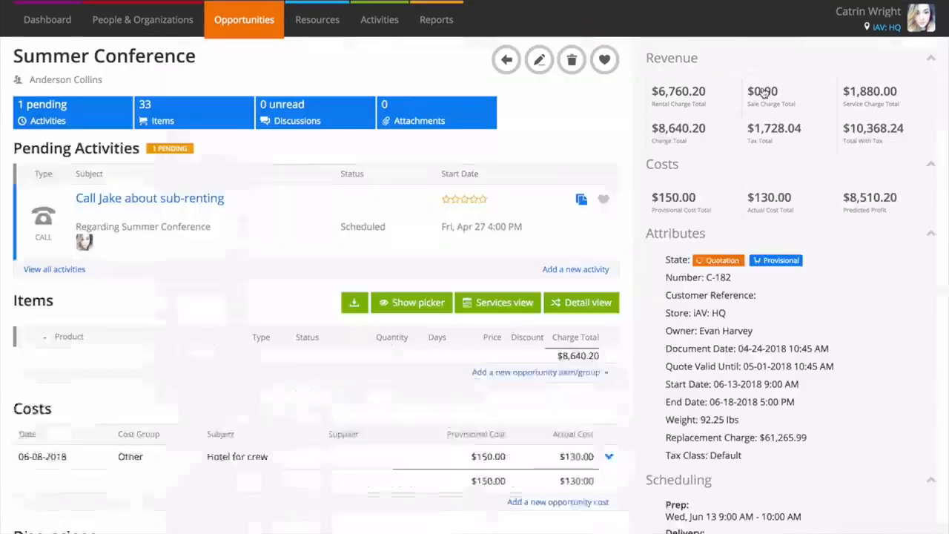
Search the product picker for products in the Broadcast group
click(412, 302)
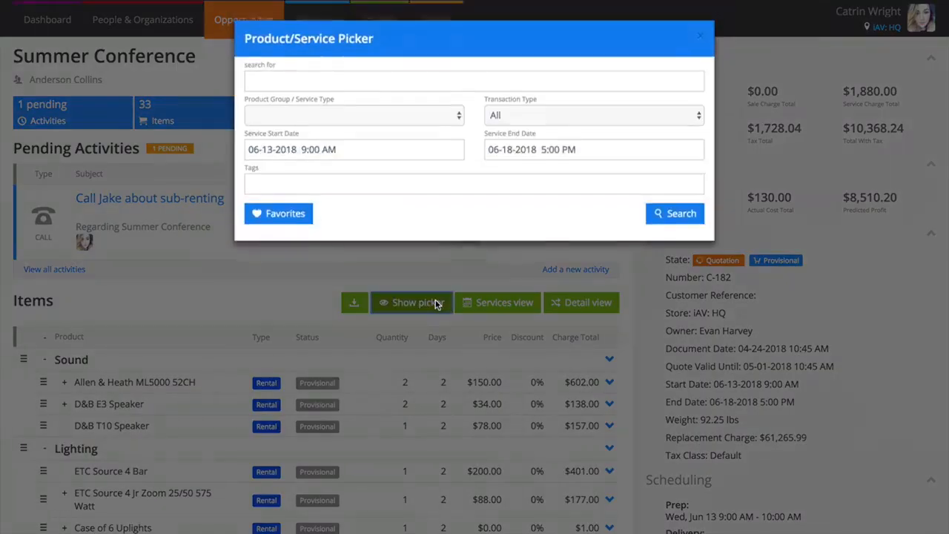
click(474, 80)
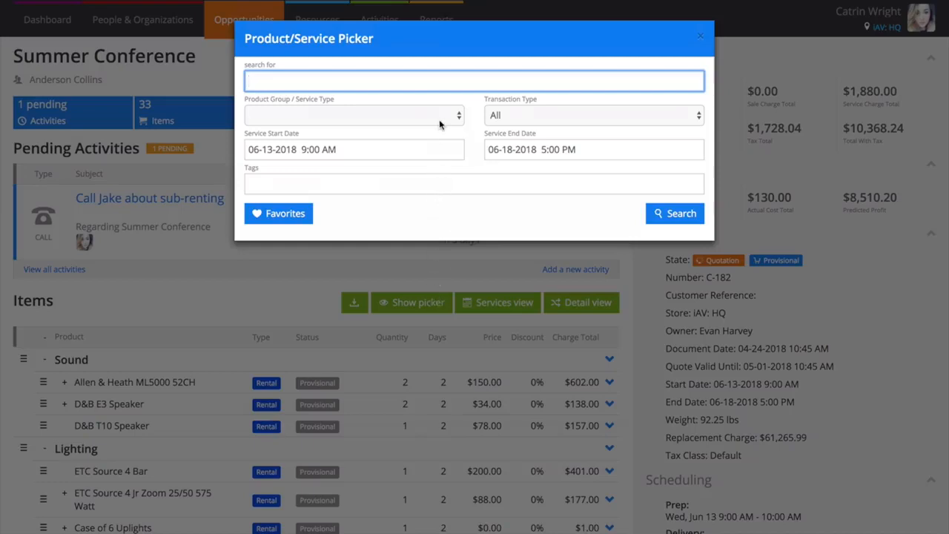
click(353, 115)
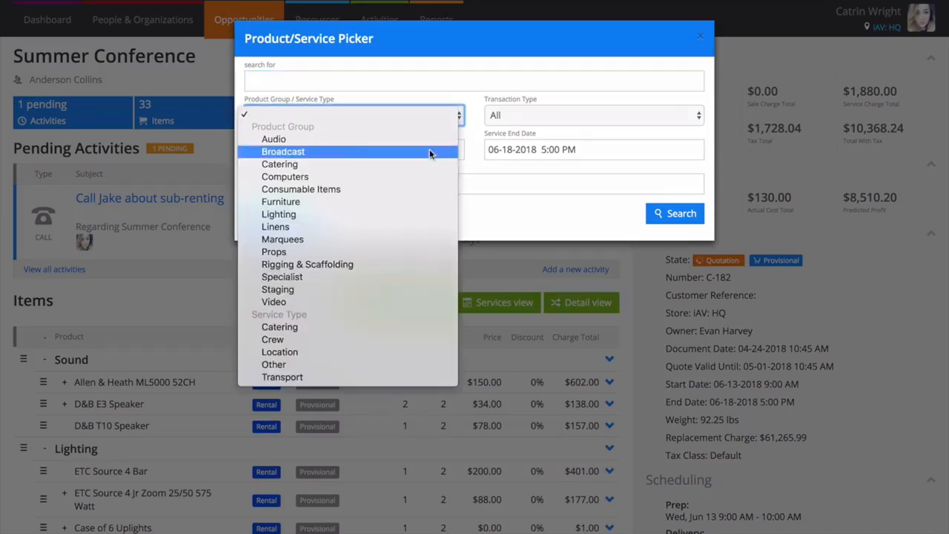
click(283, 151)
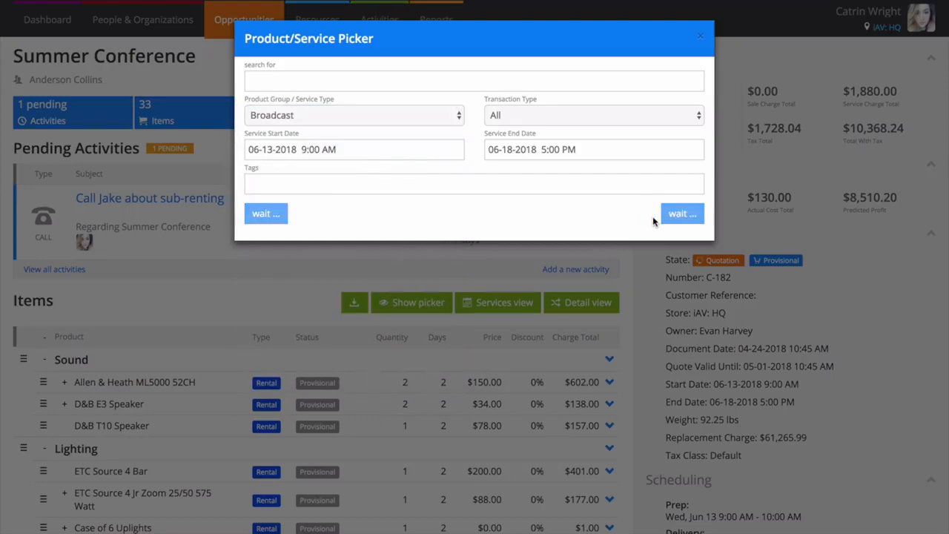
click(266, 214)
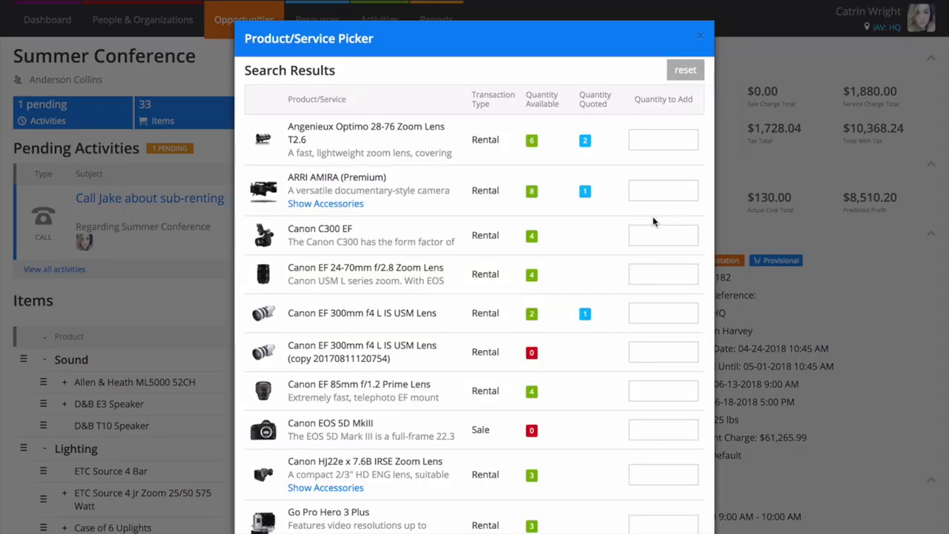
mouse_move(517, 140)
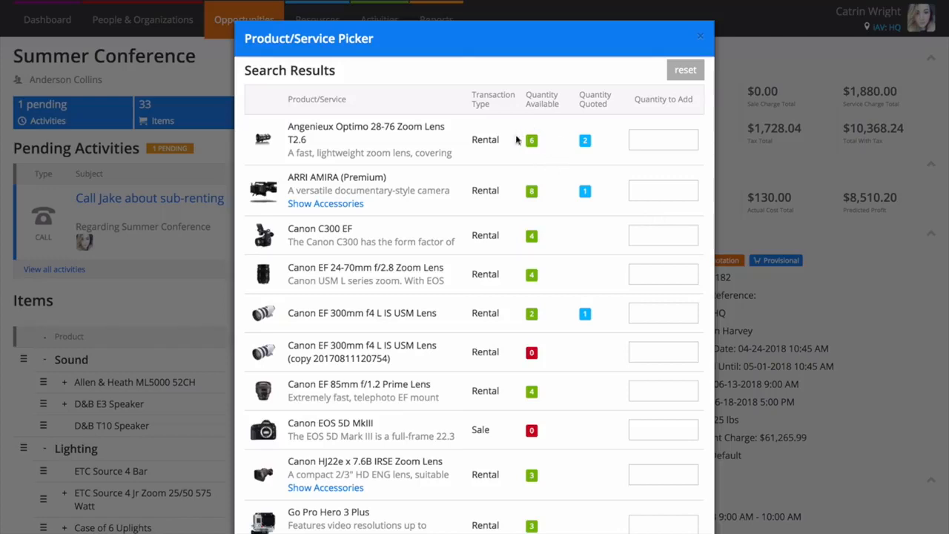
mouse_move(531, 215)
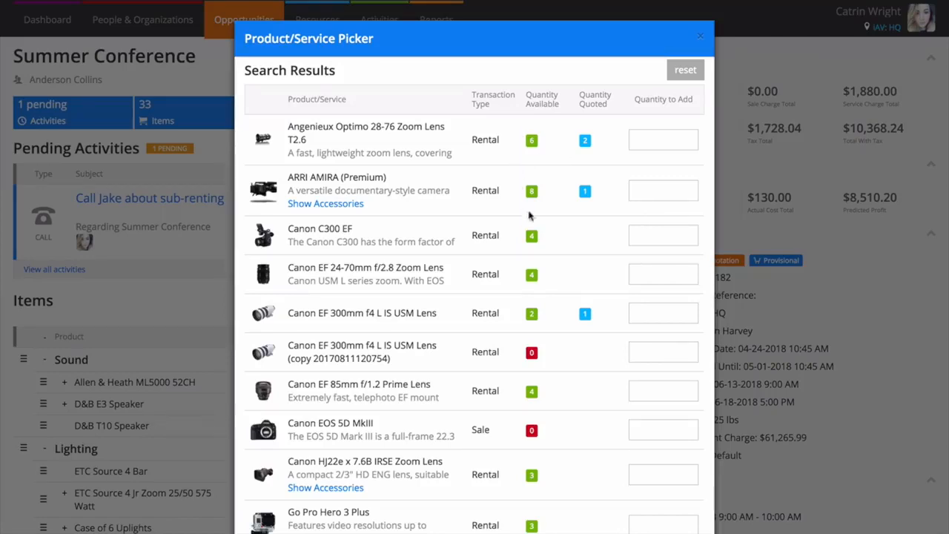
mouse_move(610, 191)
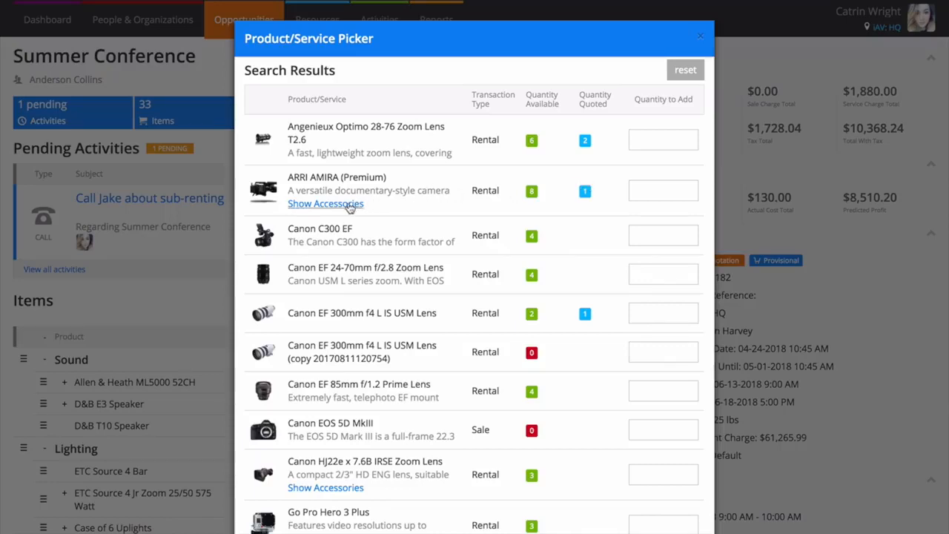
Add one ARRI AMIRA (Premium) camera with its accessories
click(325, 203)
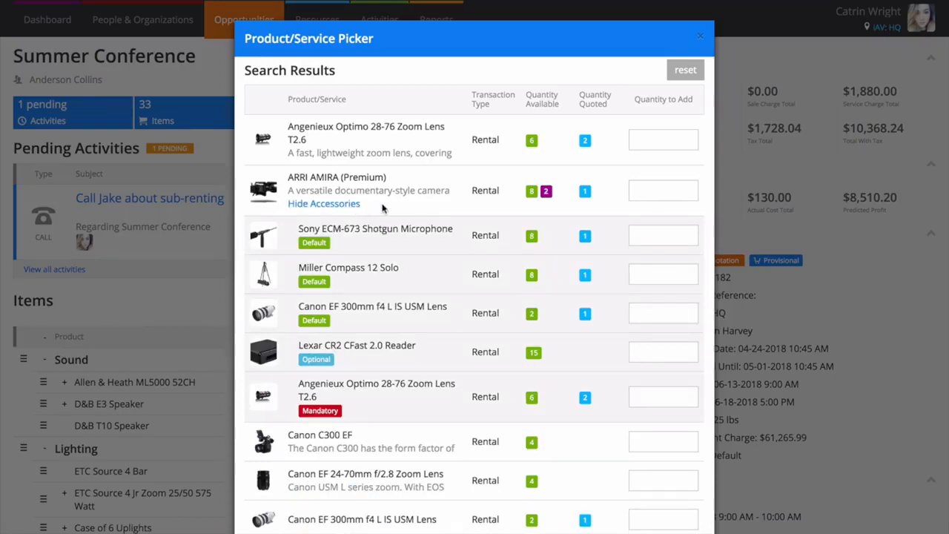
mouse_move(451, 215)
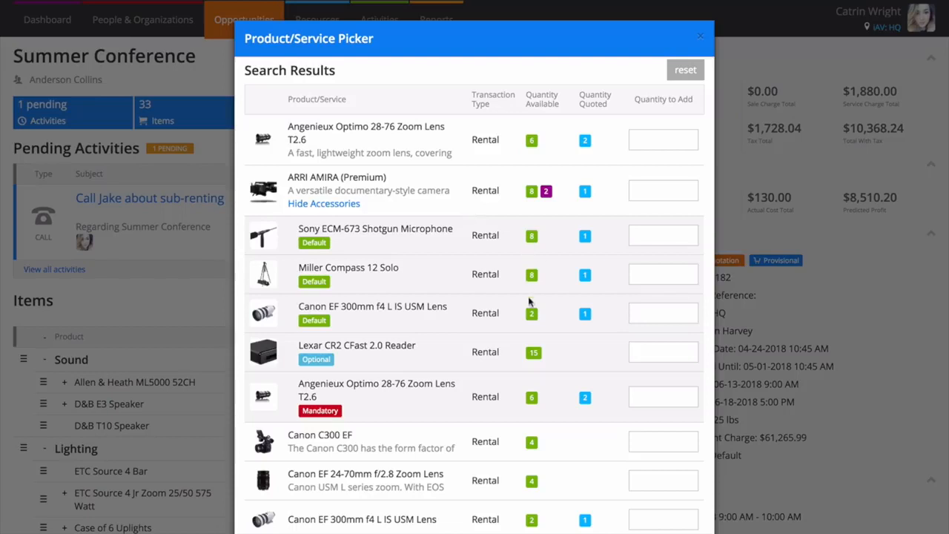
mouse_move(546, 191)
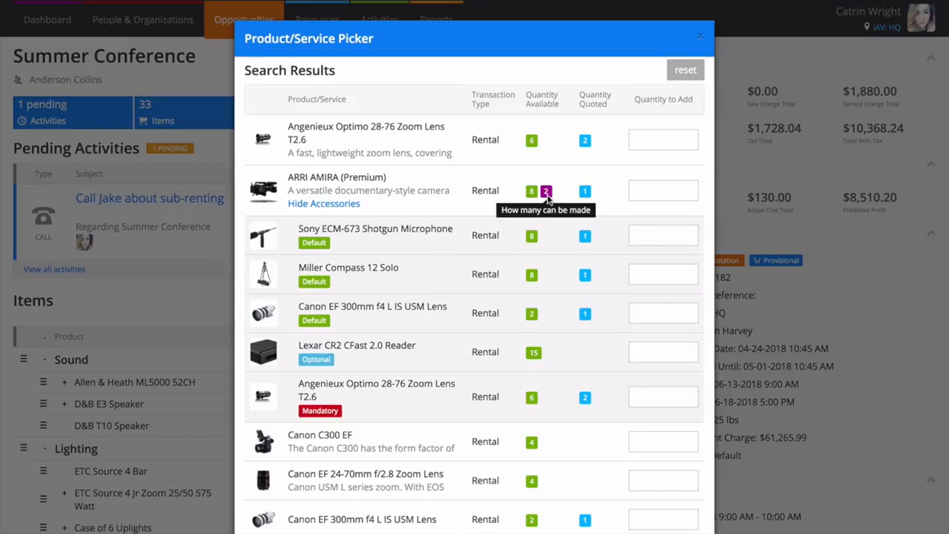
mouse_move(558, 206)
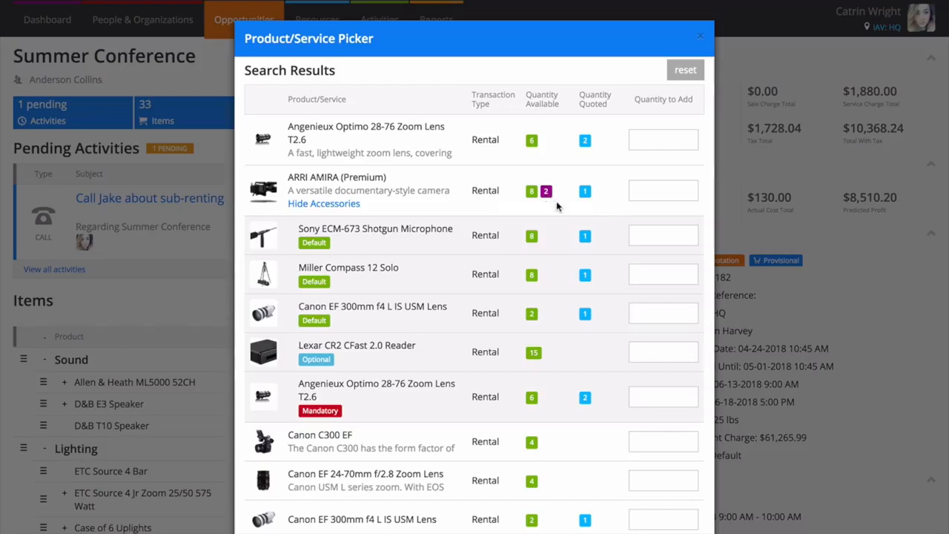
text(1)
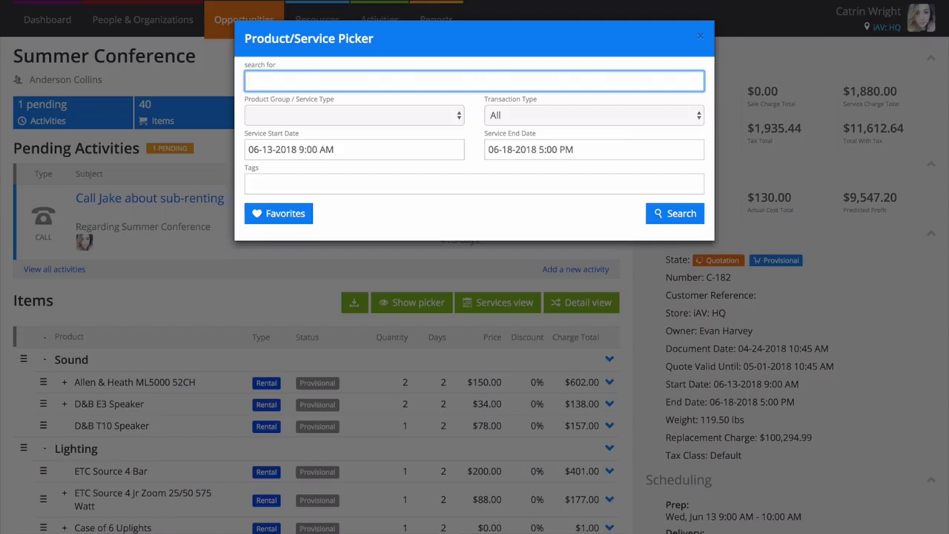
Search services and add one camera operator and one event planner
click(593, 115)
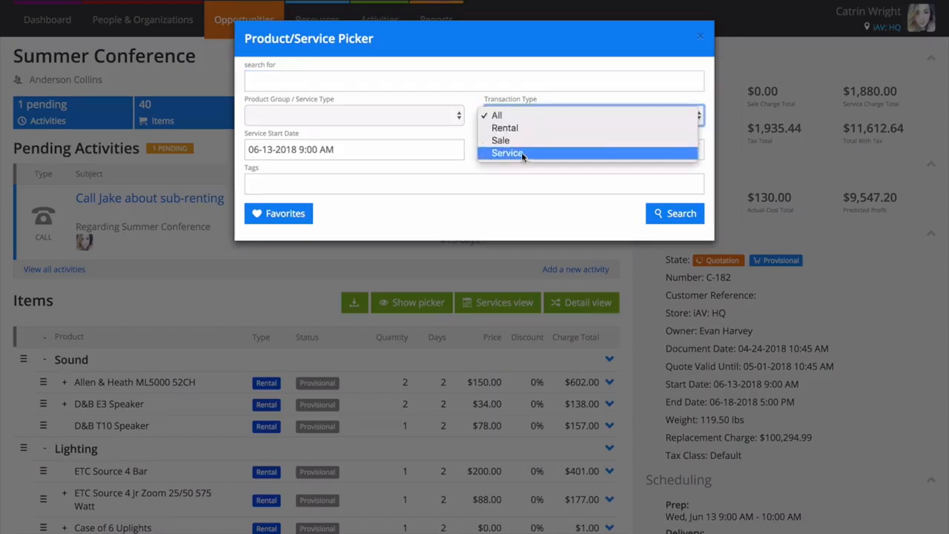
click(507, 153)
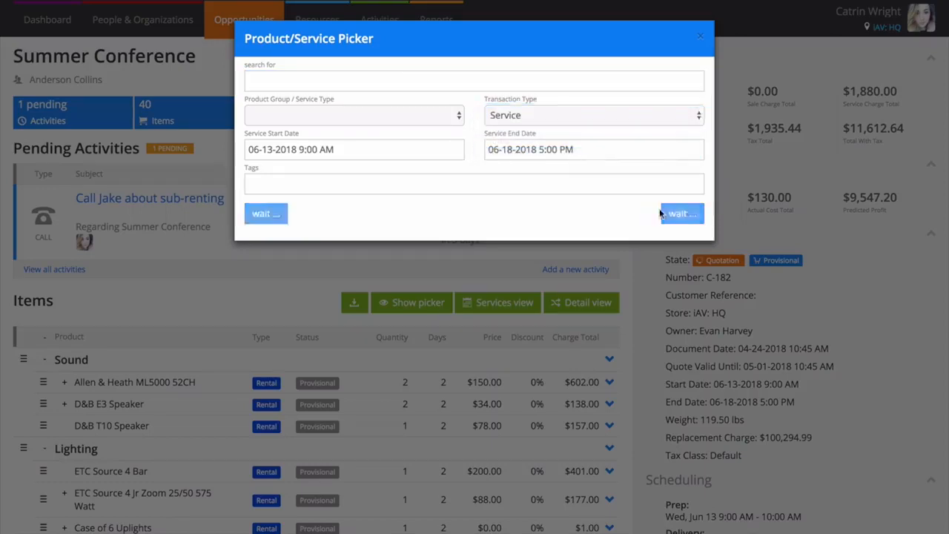
click(679, 212)
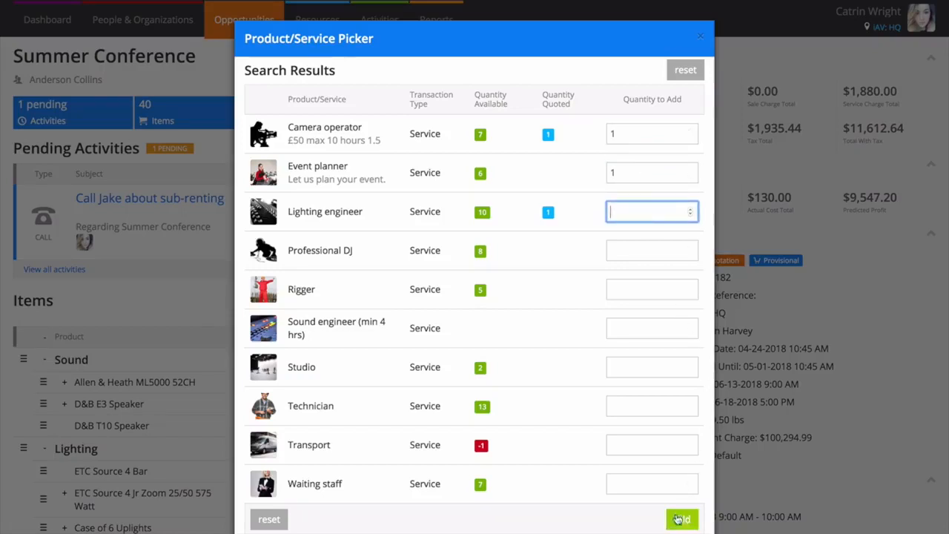
click(680, 518)
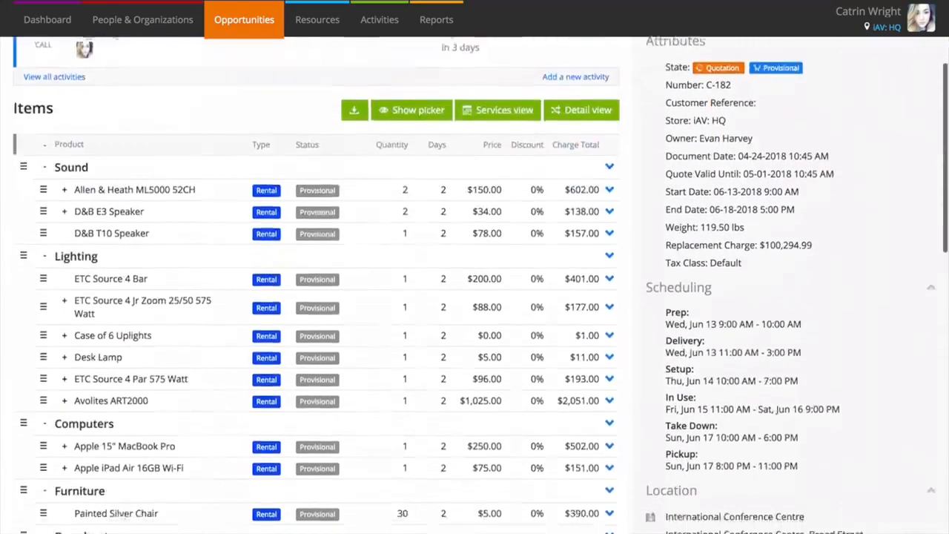
Review the new Crew items and open the printable standard quotation
scroll(down, 3)
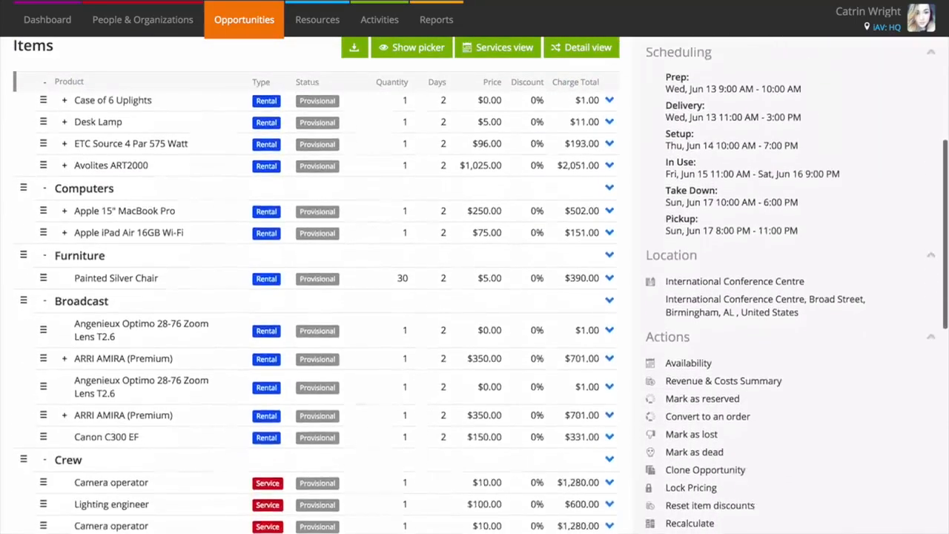
scroll(down, 3)
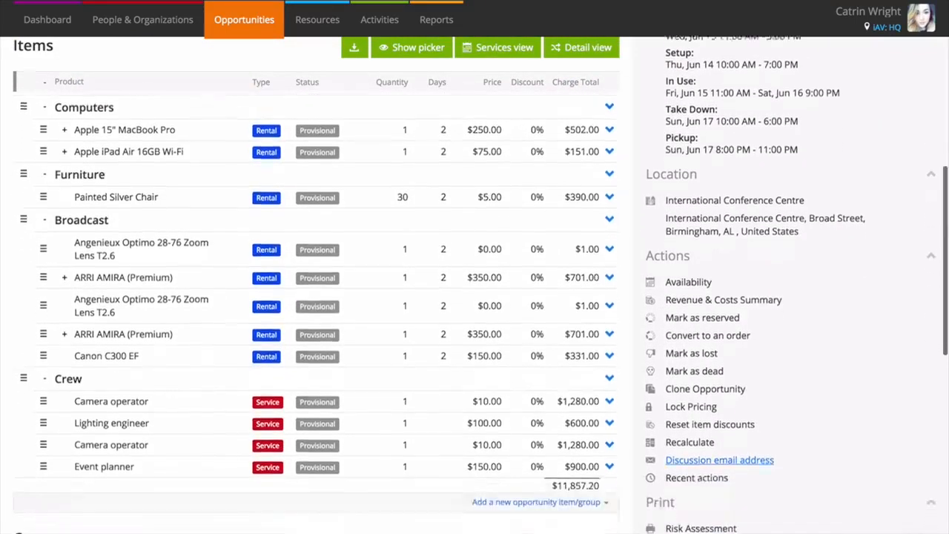
scroll(down, 3)
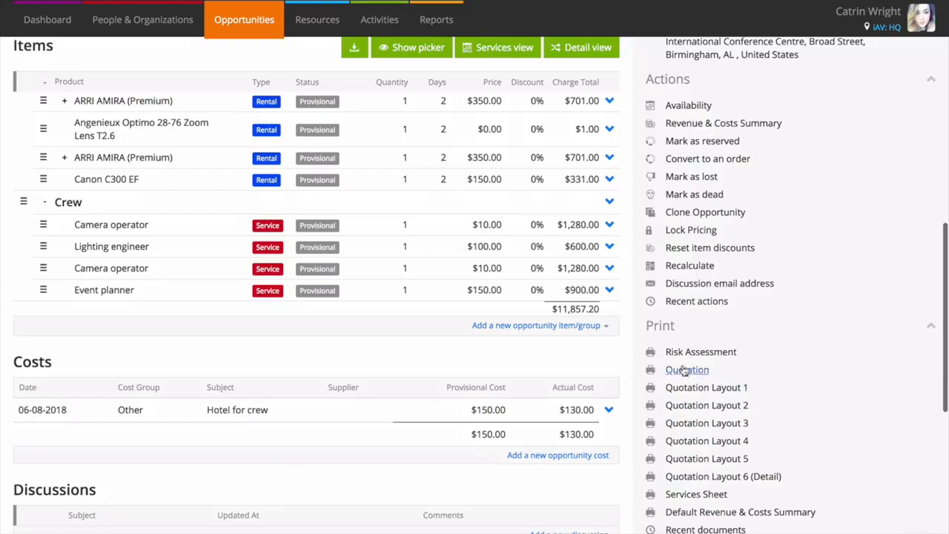
click(687, 369)
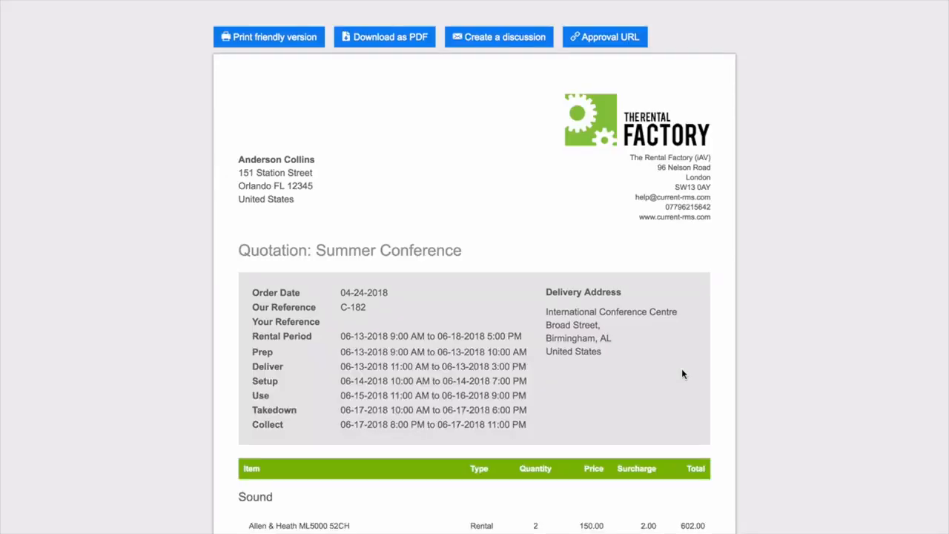
mouse_move(797, 320)
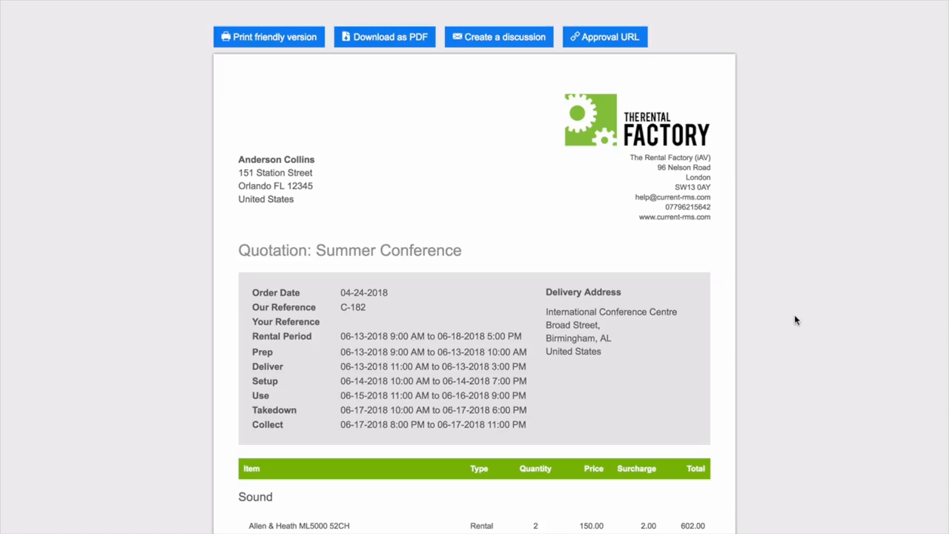
mouse_move(621, 88)
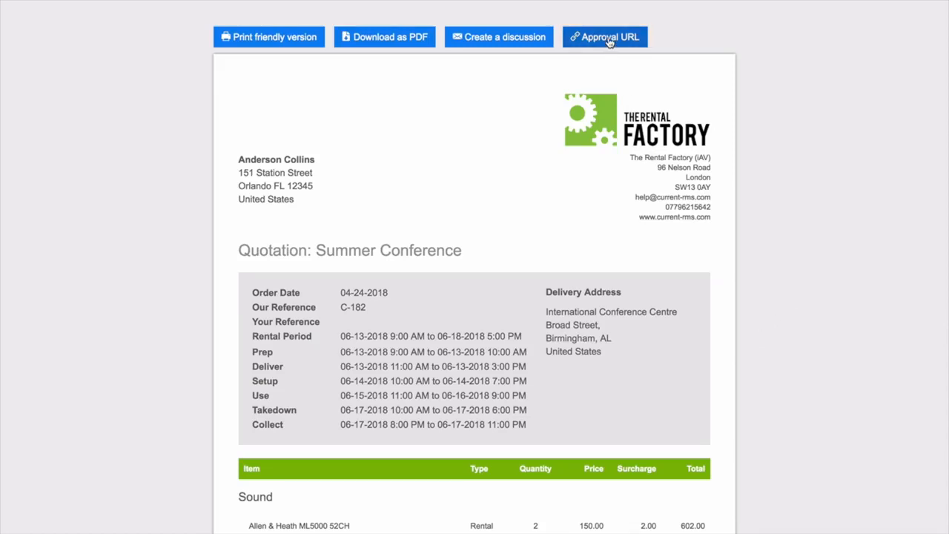
Follow the quotation's Approval URL link to the customer approval page
click(604, 36)
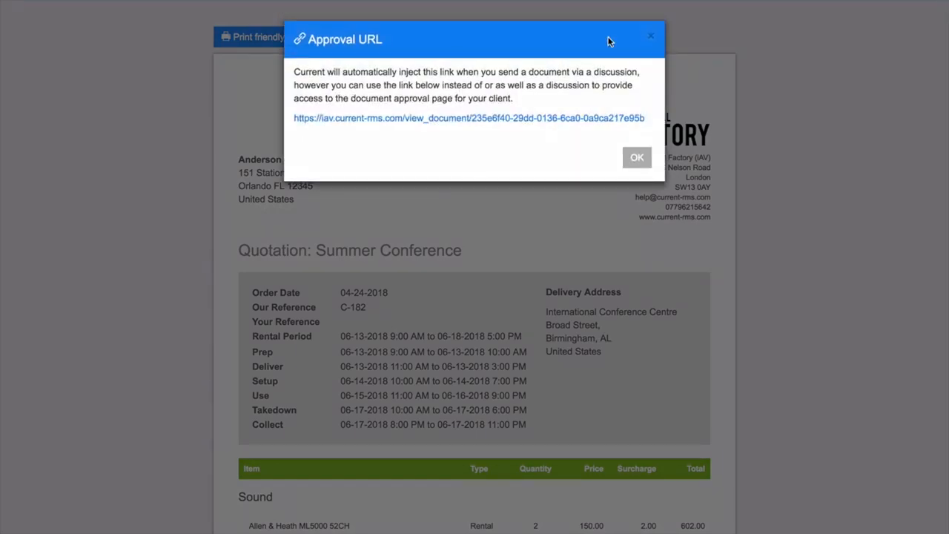
mouse_move(567, 121)
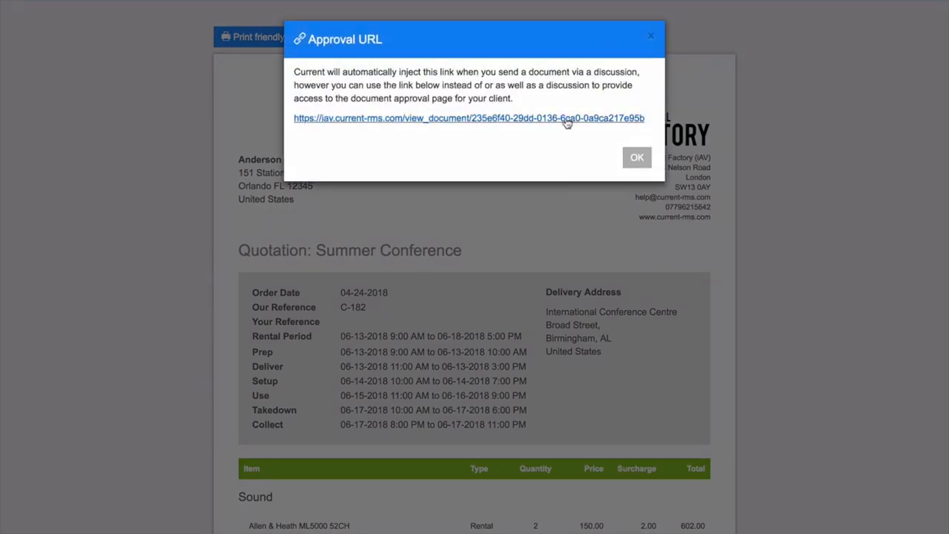
click(637, 157)
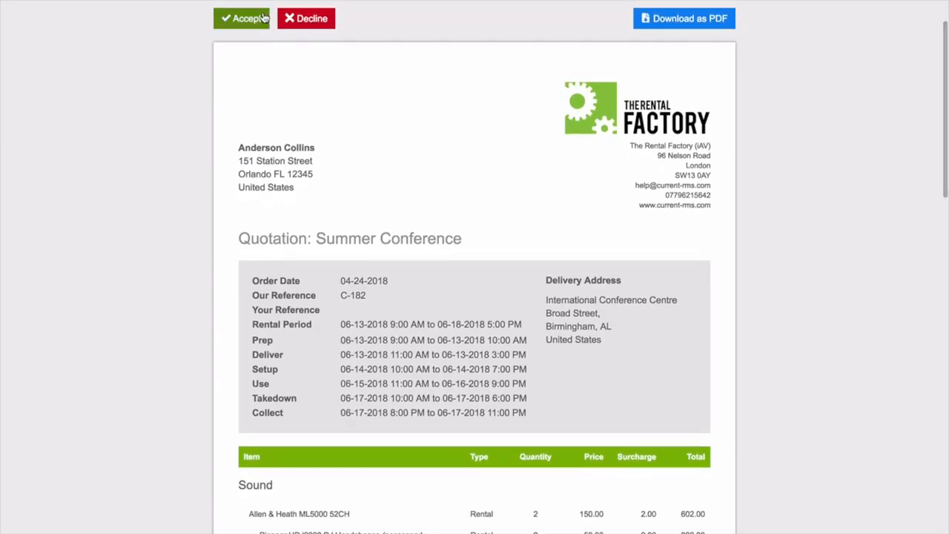
Accept the quotation signed by 'CW' with a hand-drawn signature
click(241, 19)
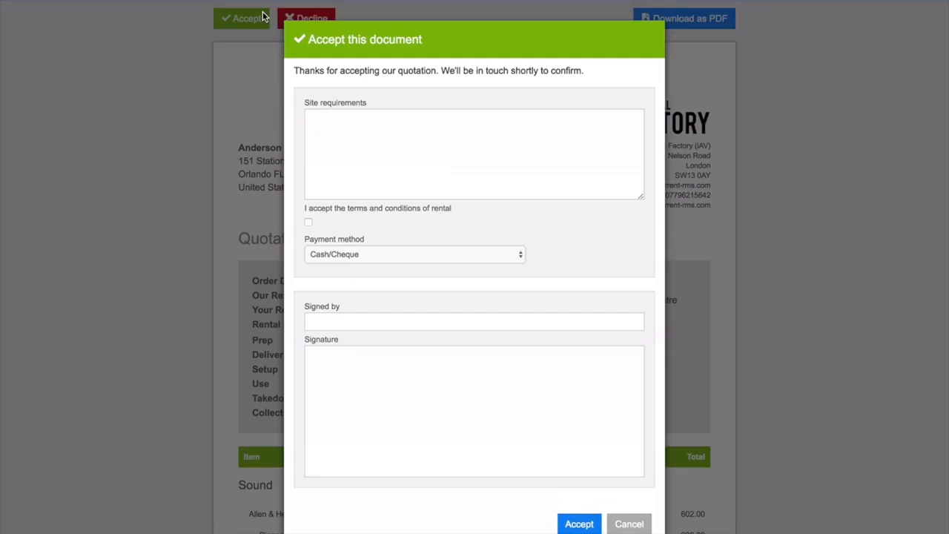
click(307, 18)
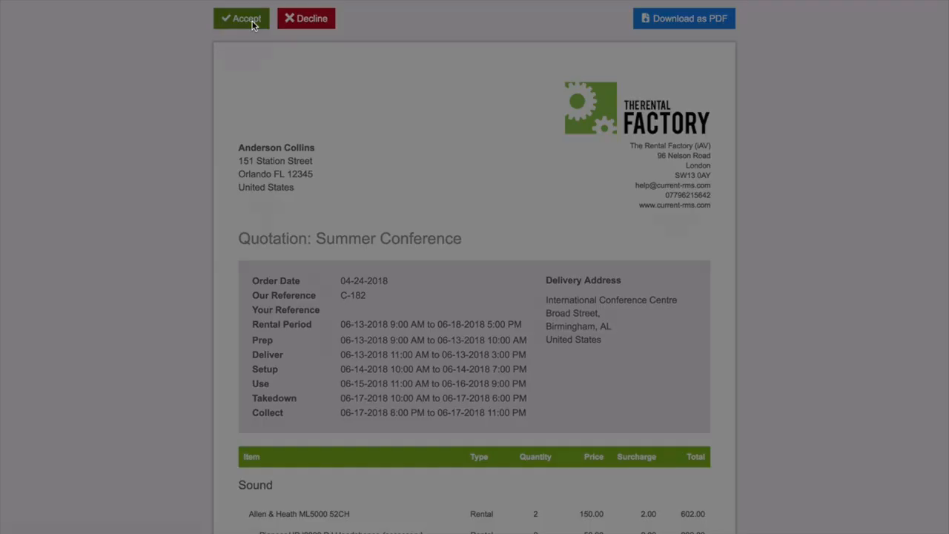
click(241, 18)
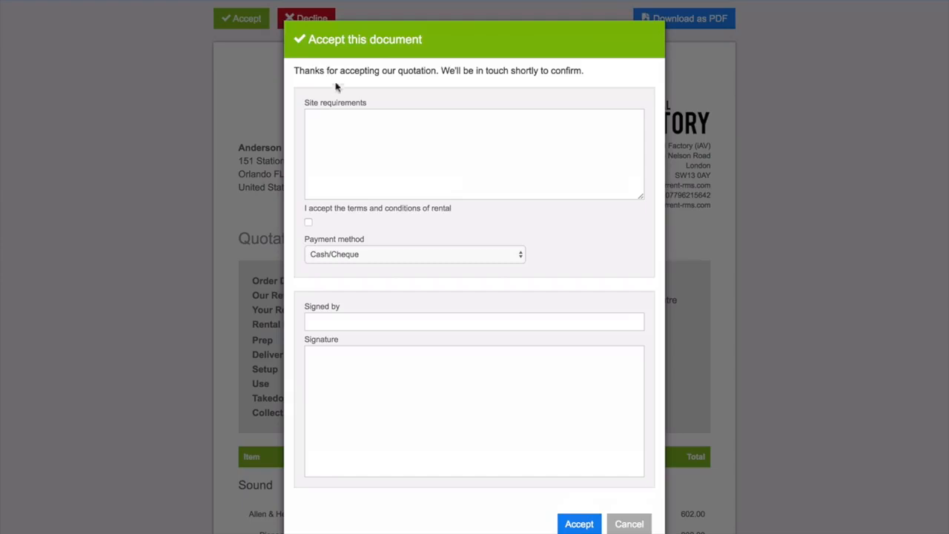
mouse_move(356, 92)
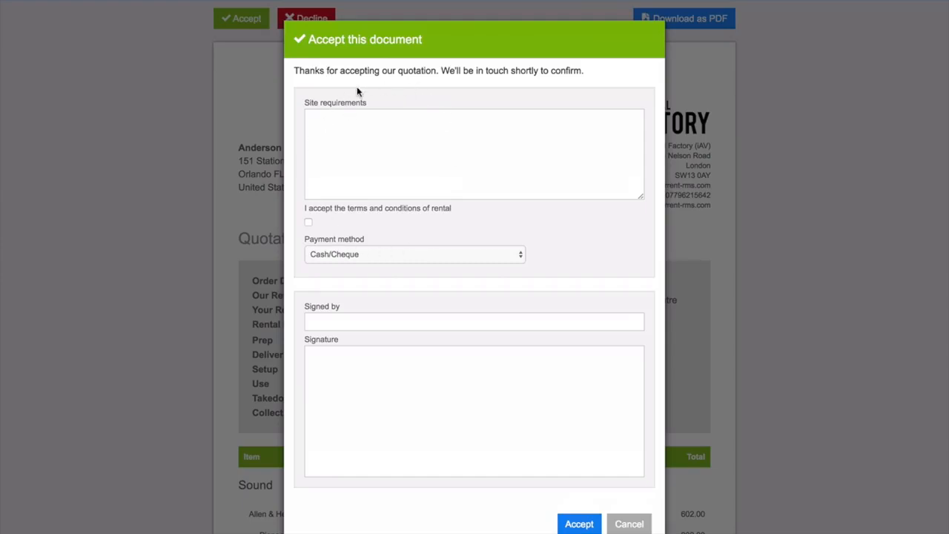
text(C)
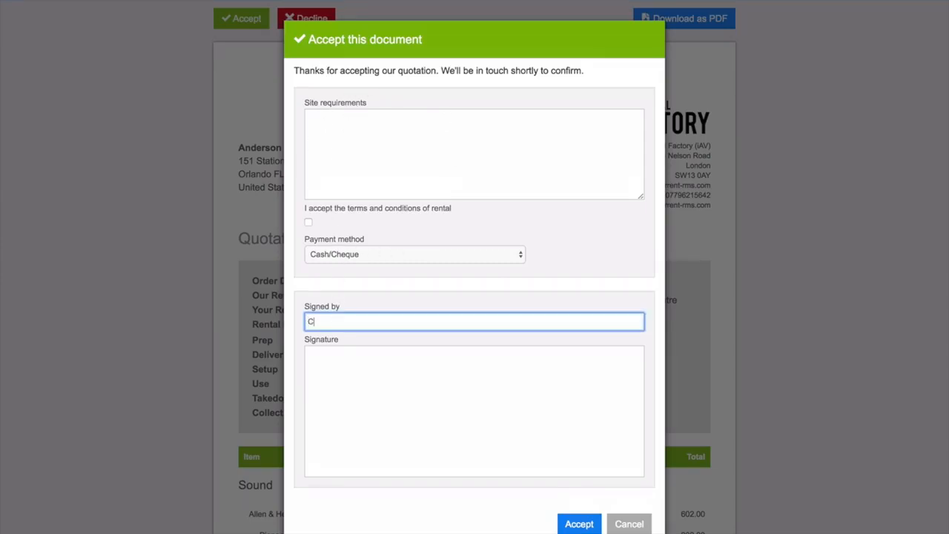
text(W)
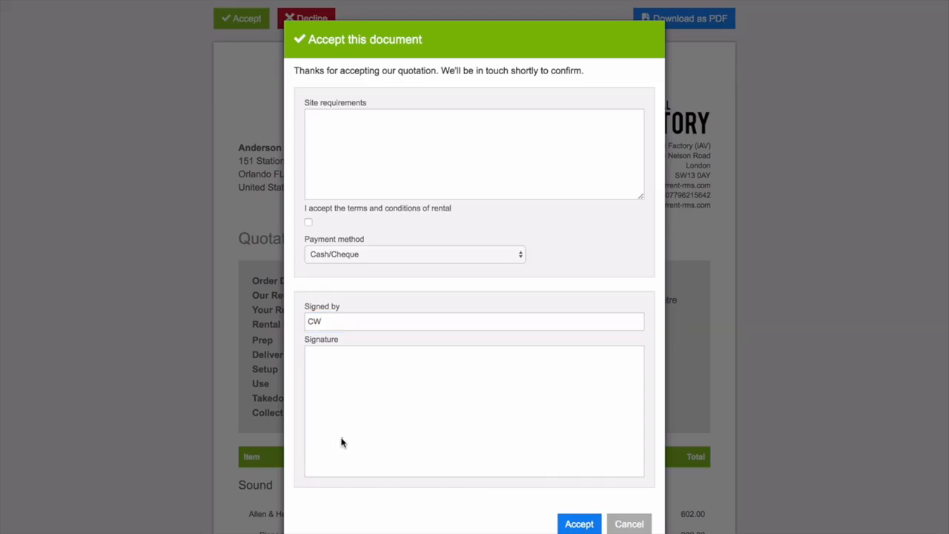
drag(341, 438, 534, 378)
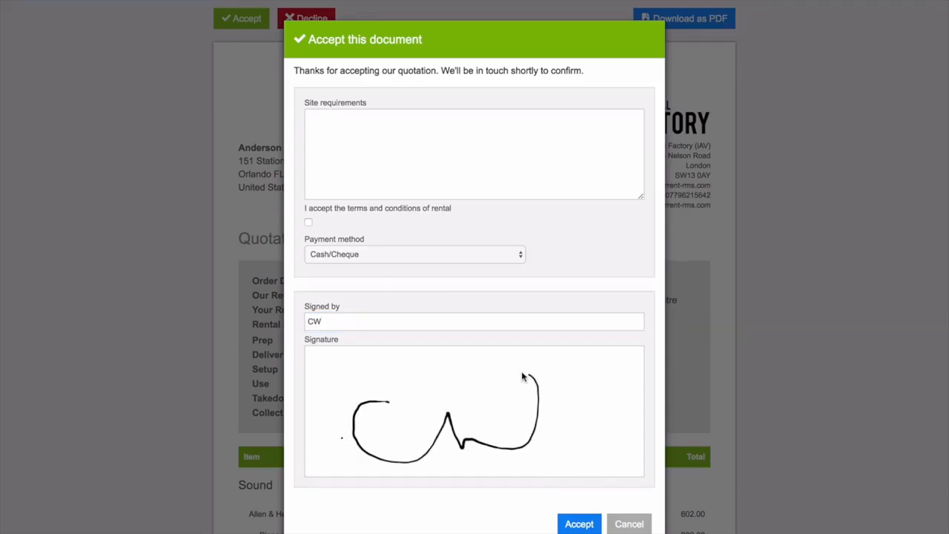
click(579, 523)
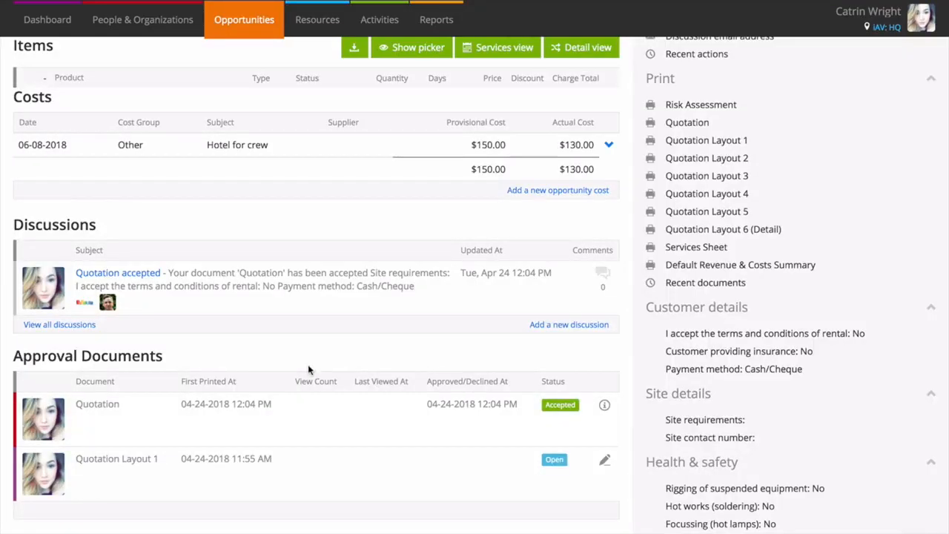
mouse_move(371, 380)
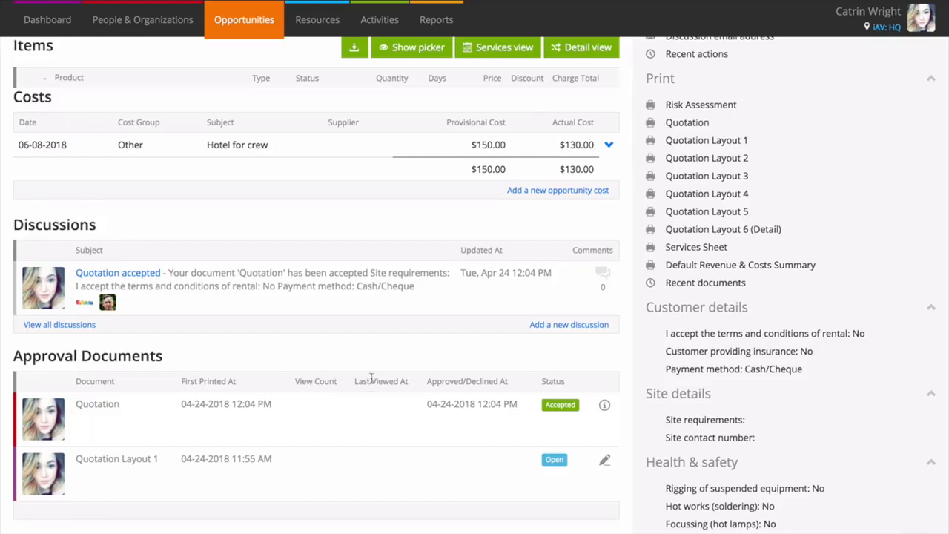
mouse_move(583, 384)
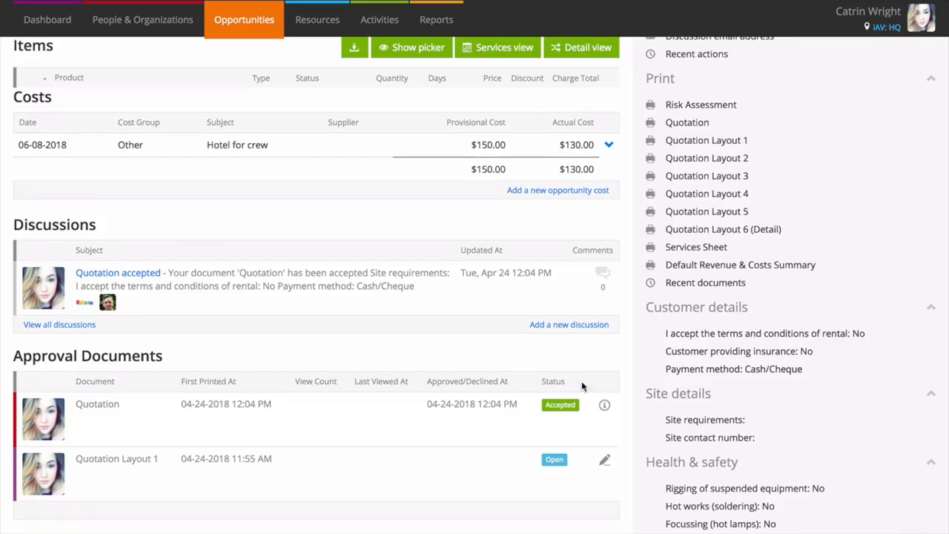
Open Signing Information for the accepted quotation in Approval Documents
click(604, 404)
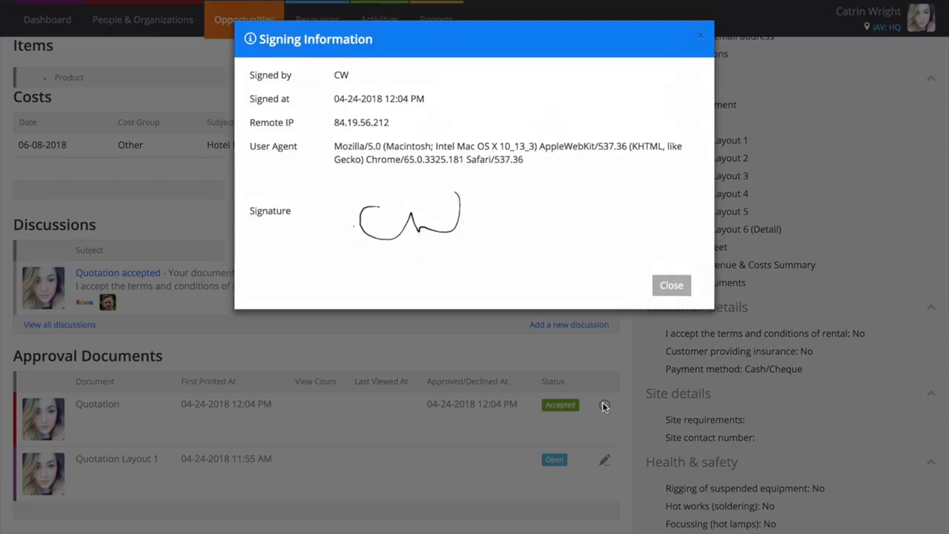